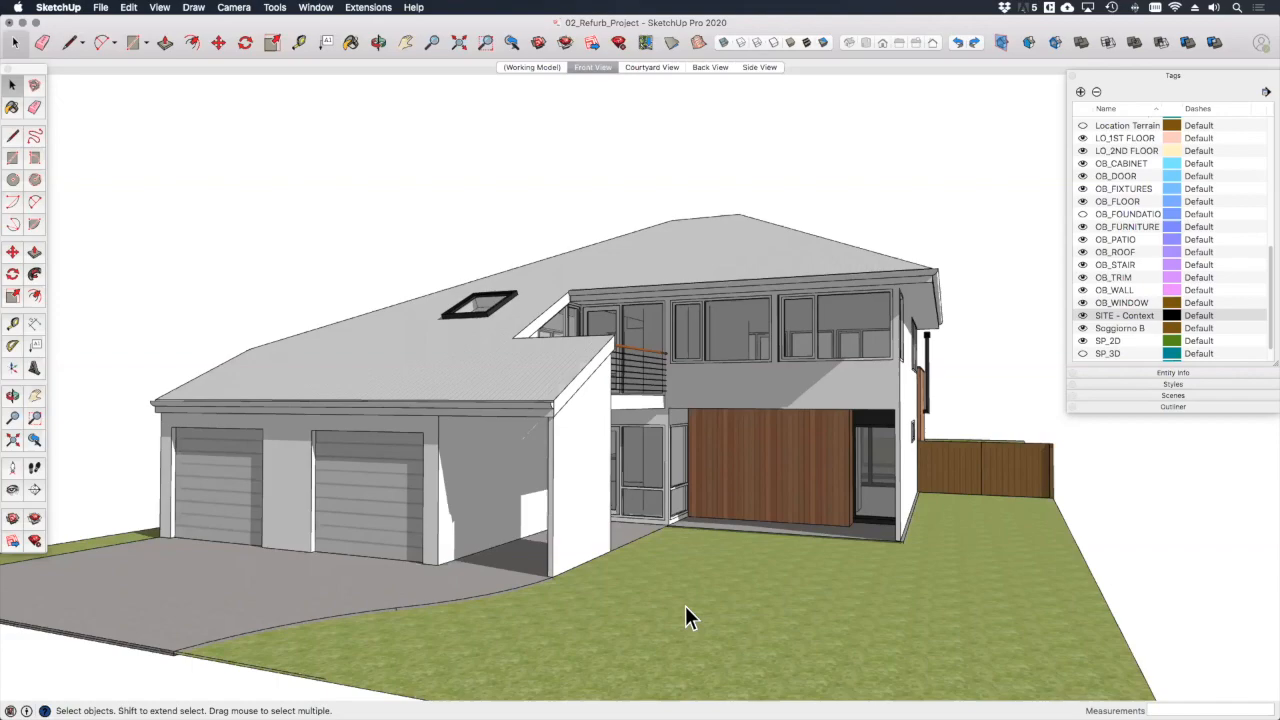
{"action": "mouse_move", "coordinate": [790, 364]}
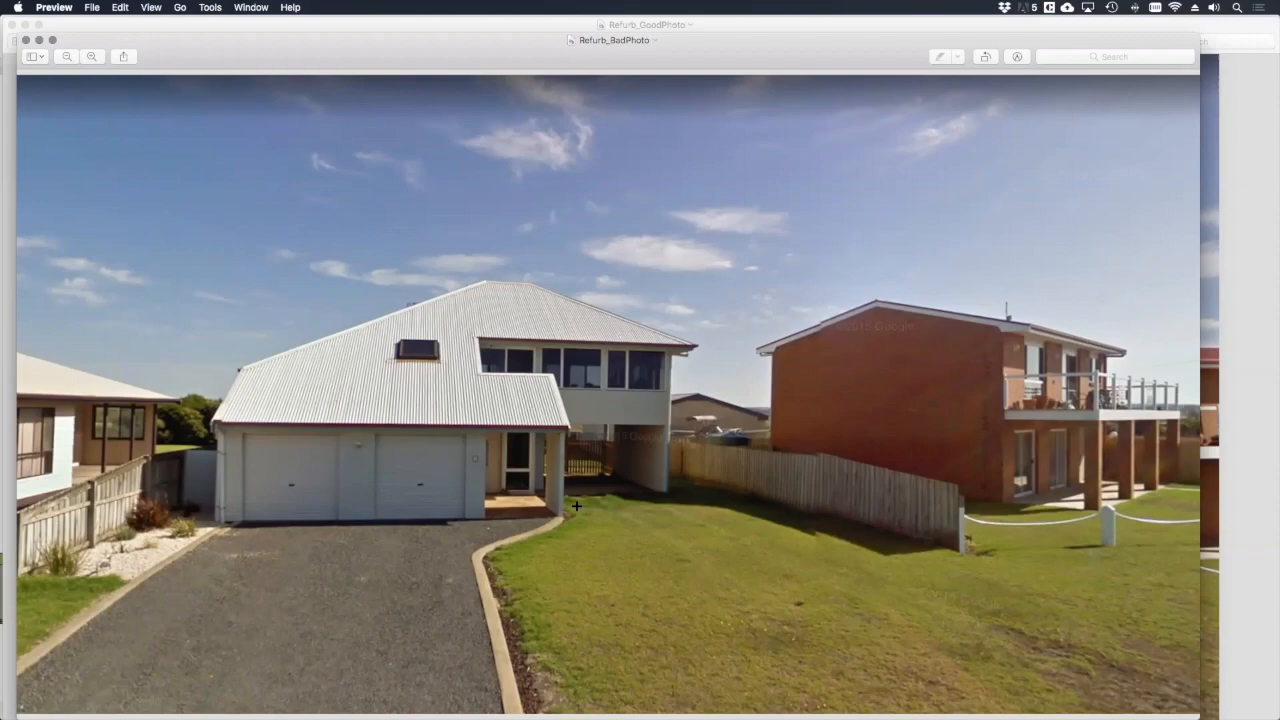
{"action": "mouse_move", "coordinate": [676, 472]}
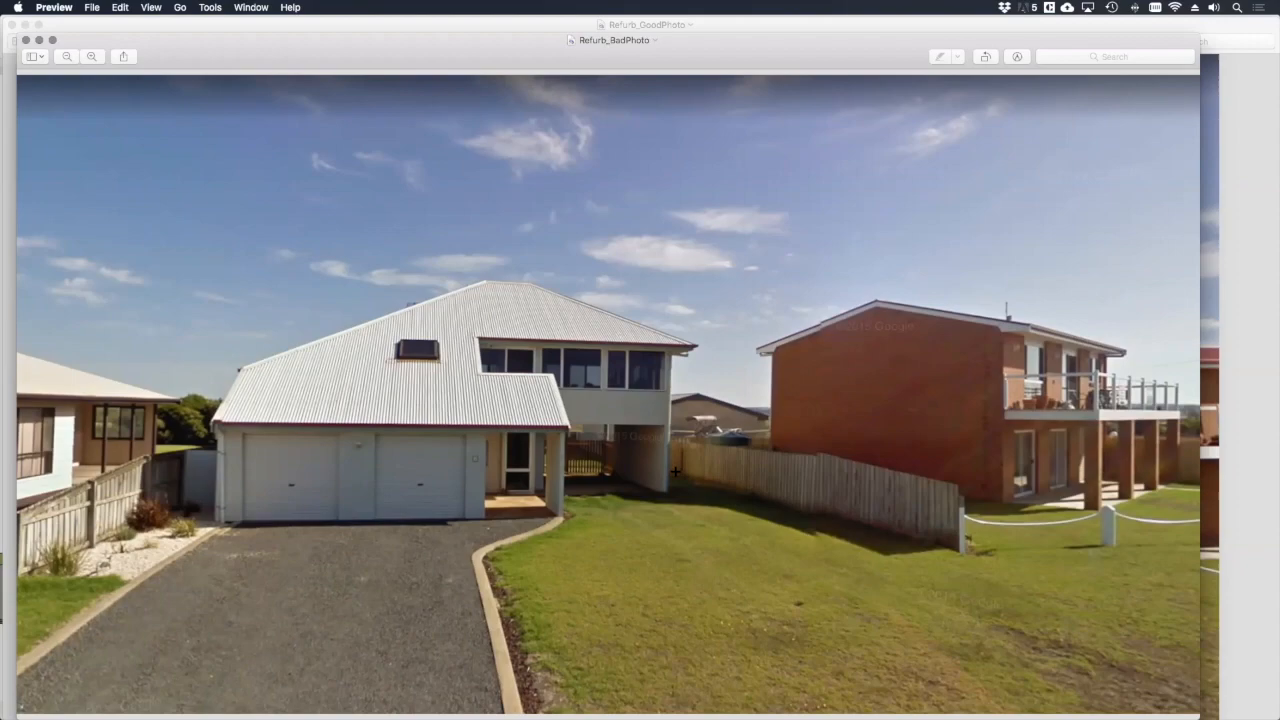
Load the street photo via Match Photo, creating a scene with vanishing-point grips over the model.
{"action": "left_click", "coordinate": [648, 24]}
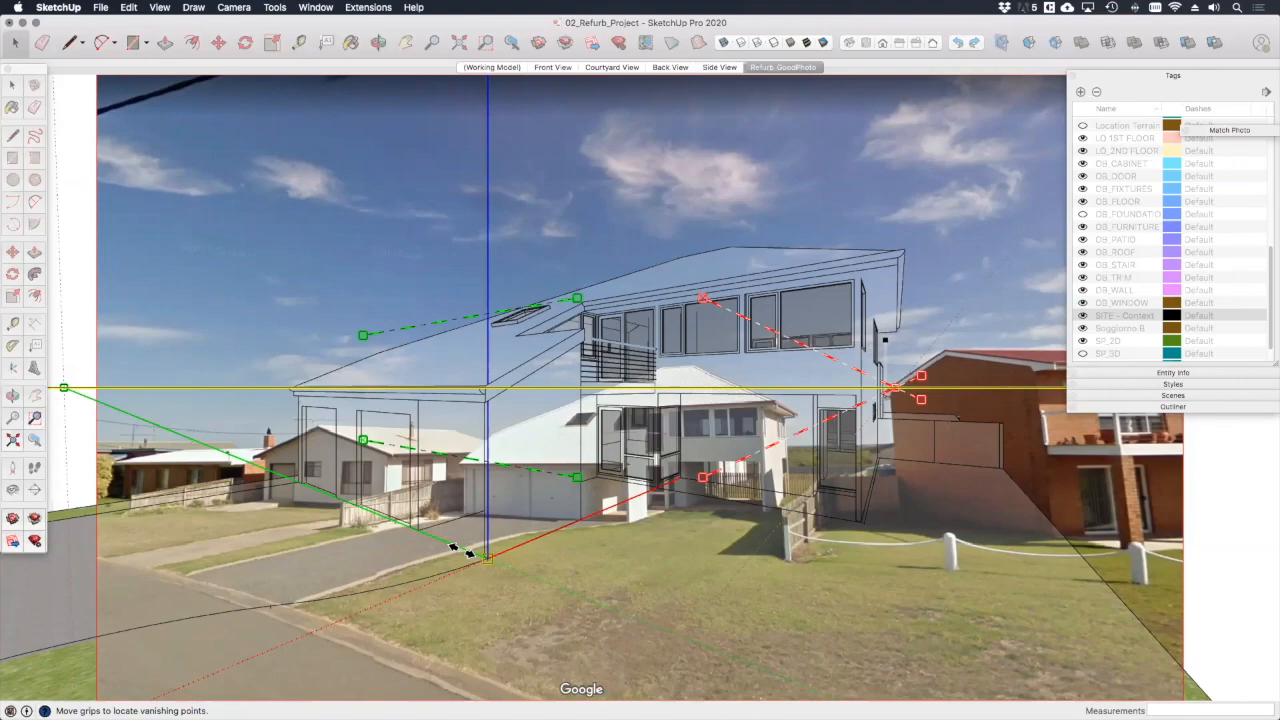
{"action": "mouse_move", "coordinate": [576, 480]}
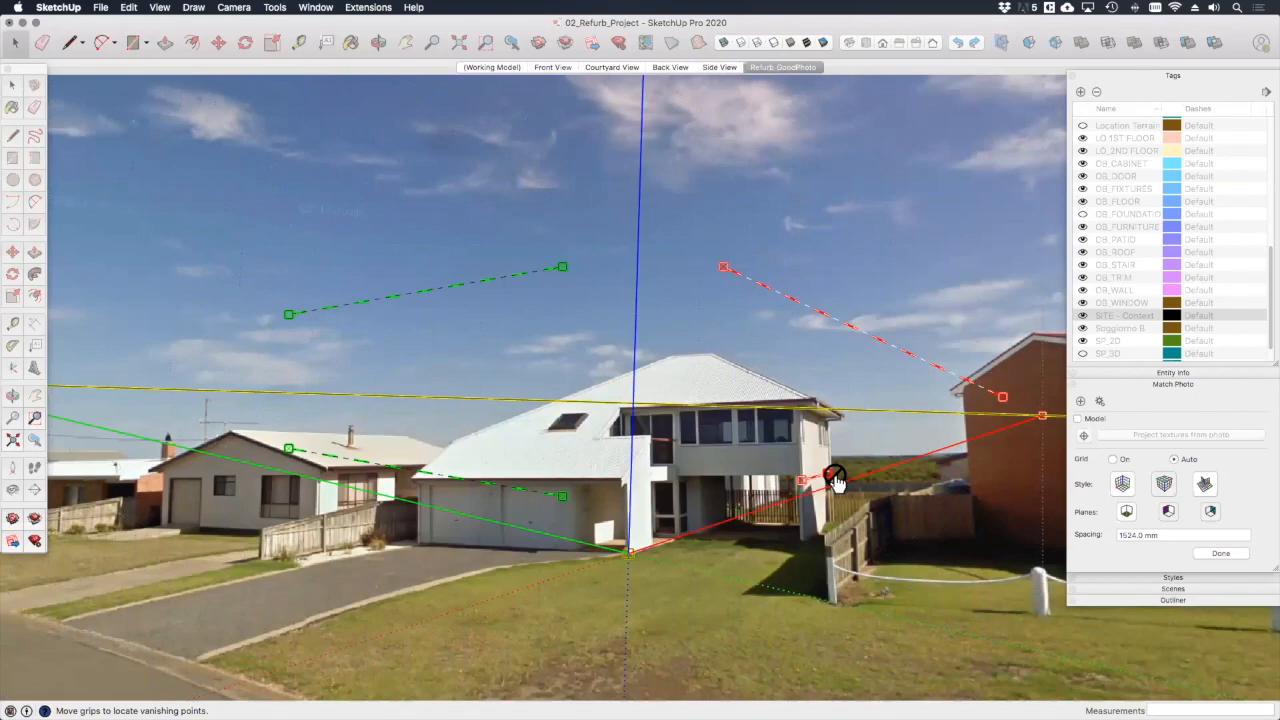
Fit the perspective grips onto the house edge and the green line along the garage eave.
{"action": "left_click_drag", "start_coordinate": [836, 478], "coordinate": [836, 464]}
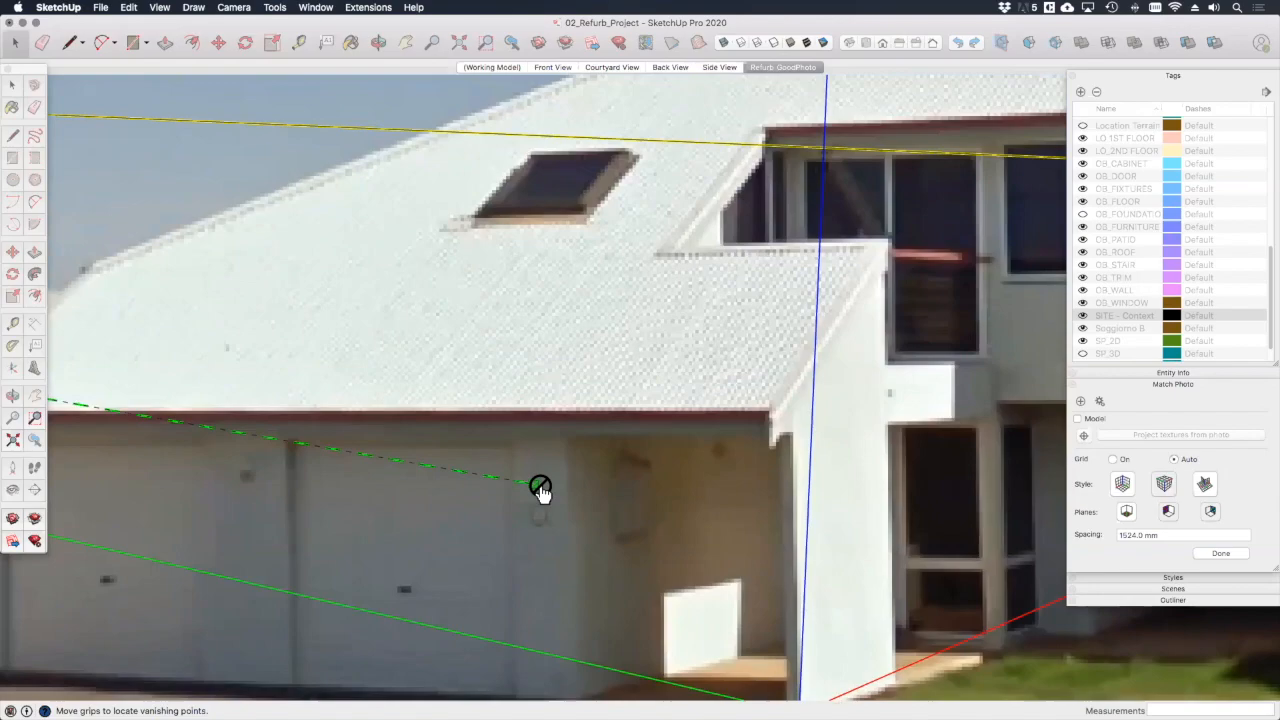
{"action": "left_click_drag", "start_coordinate": [540, 490], "coordinate": [284, 428]}
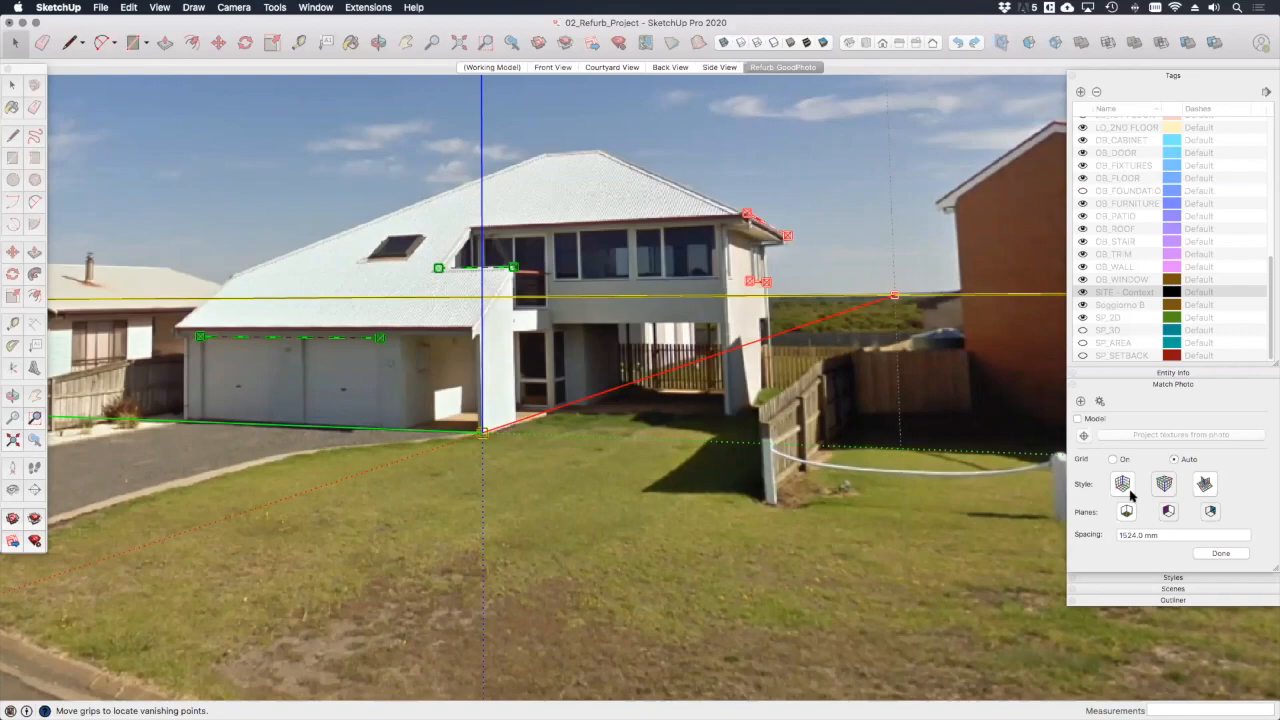
{"action": "left_click", "coordinate": [1078, 418]}
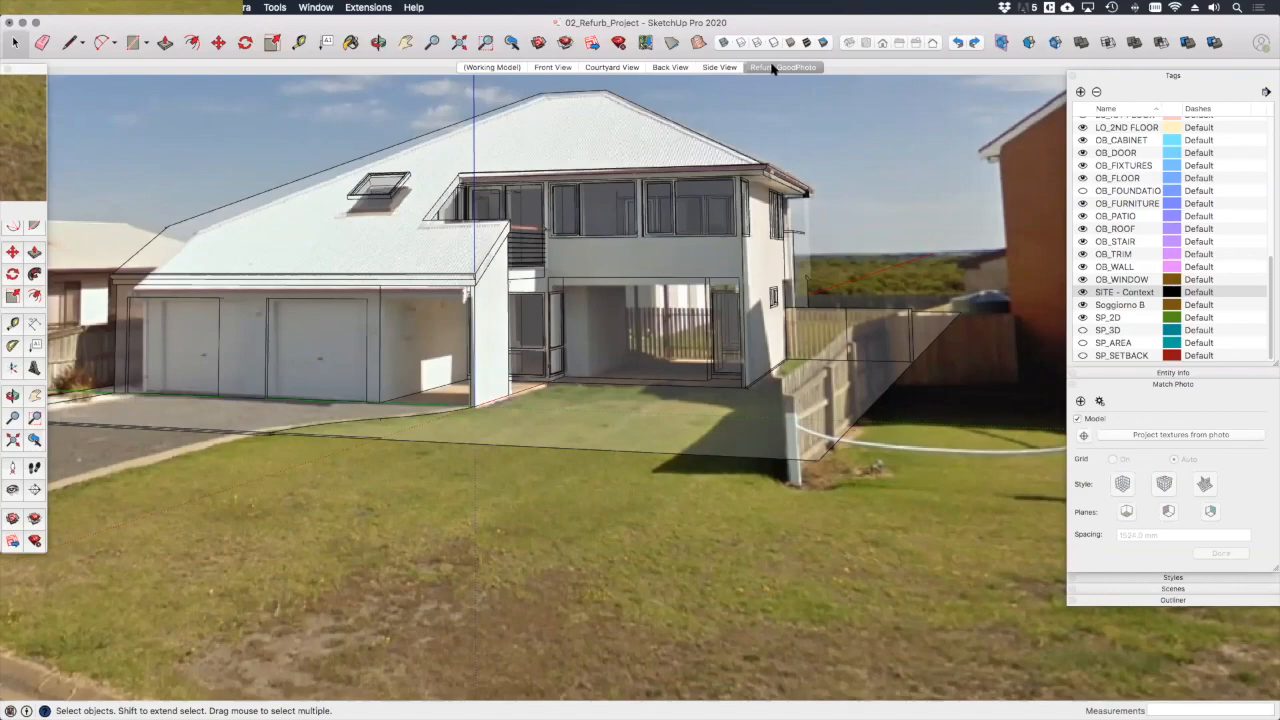
{"action": "mouse_move", "coordinate": [1196, 64]}
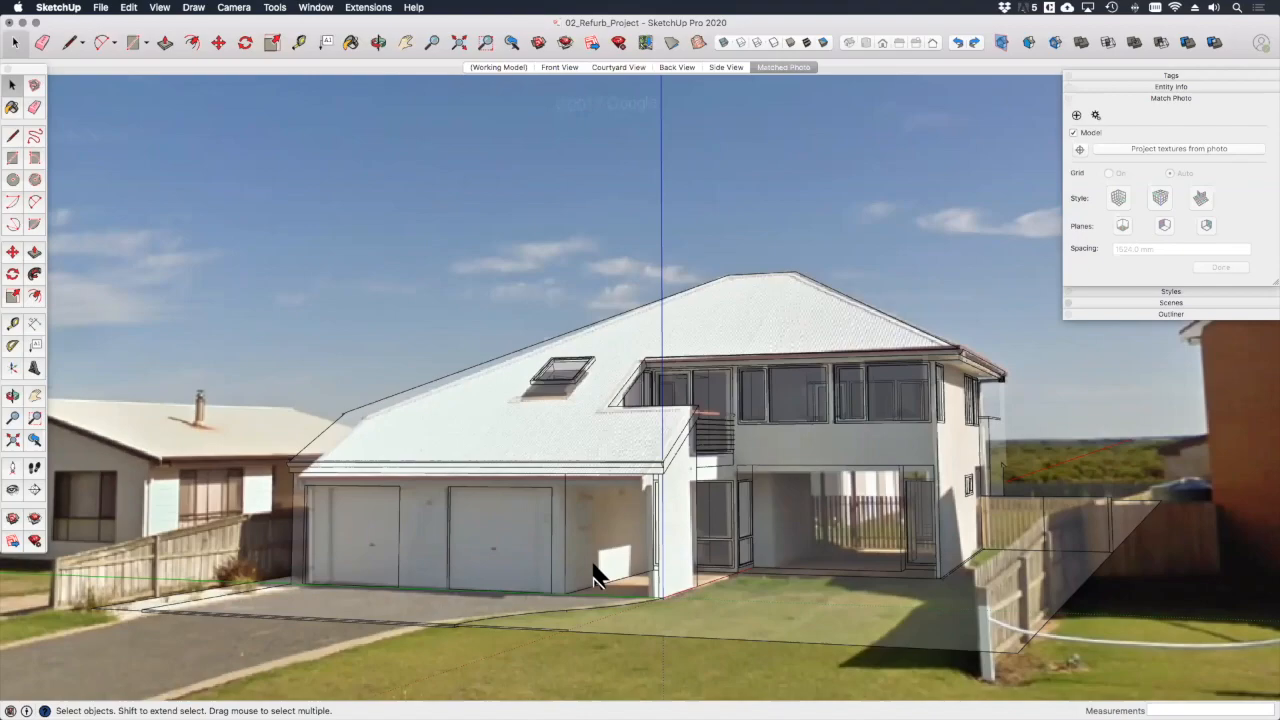
{"action": "mouse_move", "coordinate": [1184, 282]}
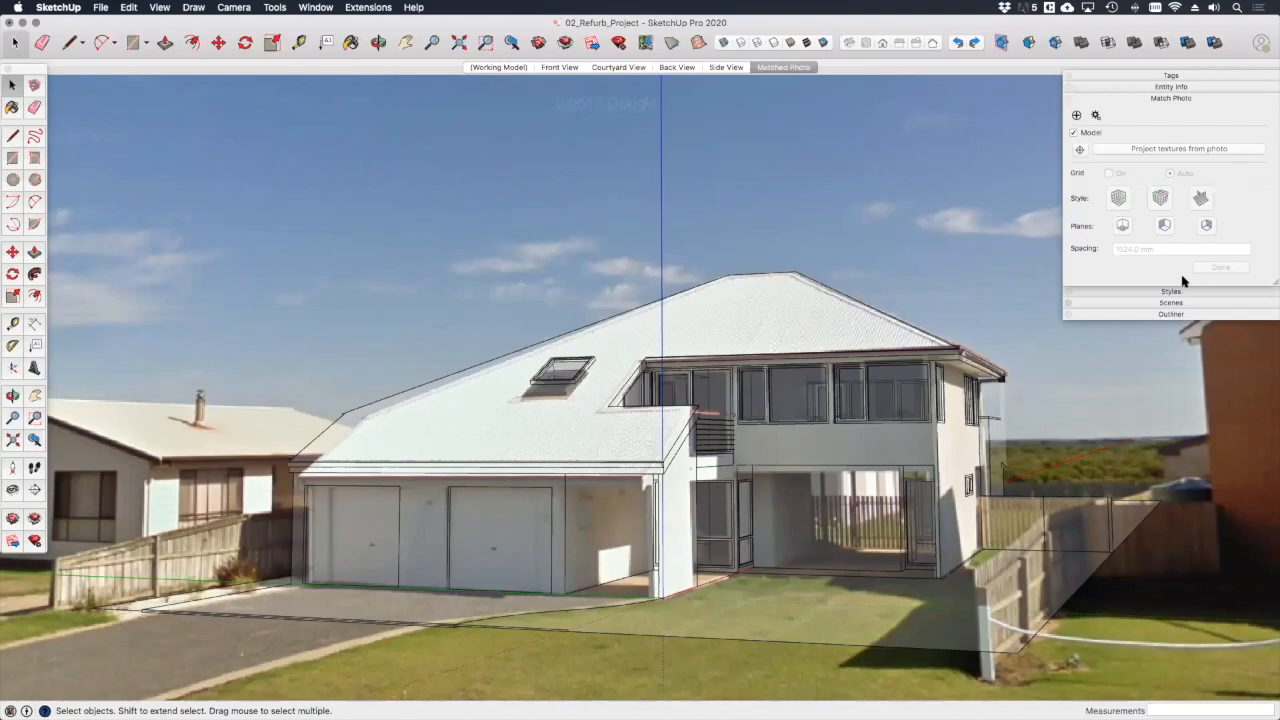
Edit the current style and reach its Modeling settings with the Match Photo opacity options.
{"action": "left_click", "coordinate": [1170, 292]}
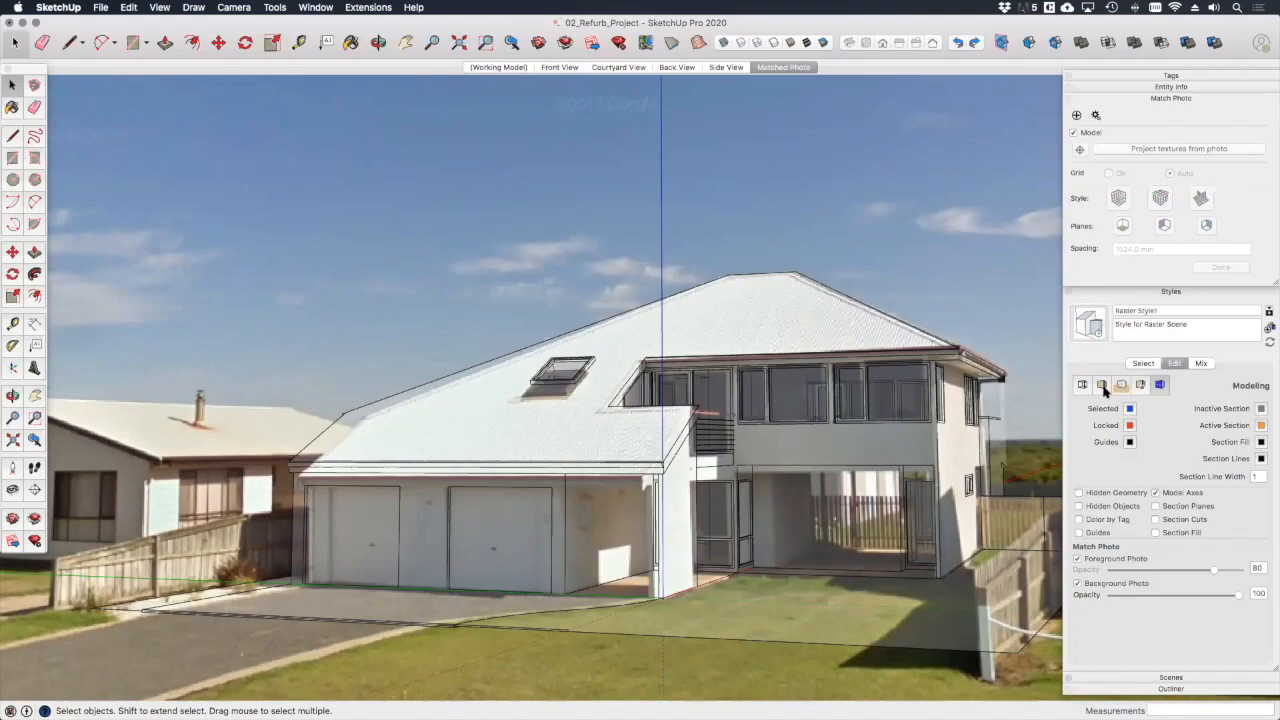
{"action": "left_click", "coordinate": [1160, 384]}
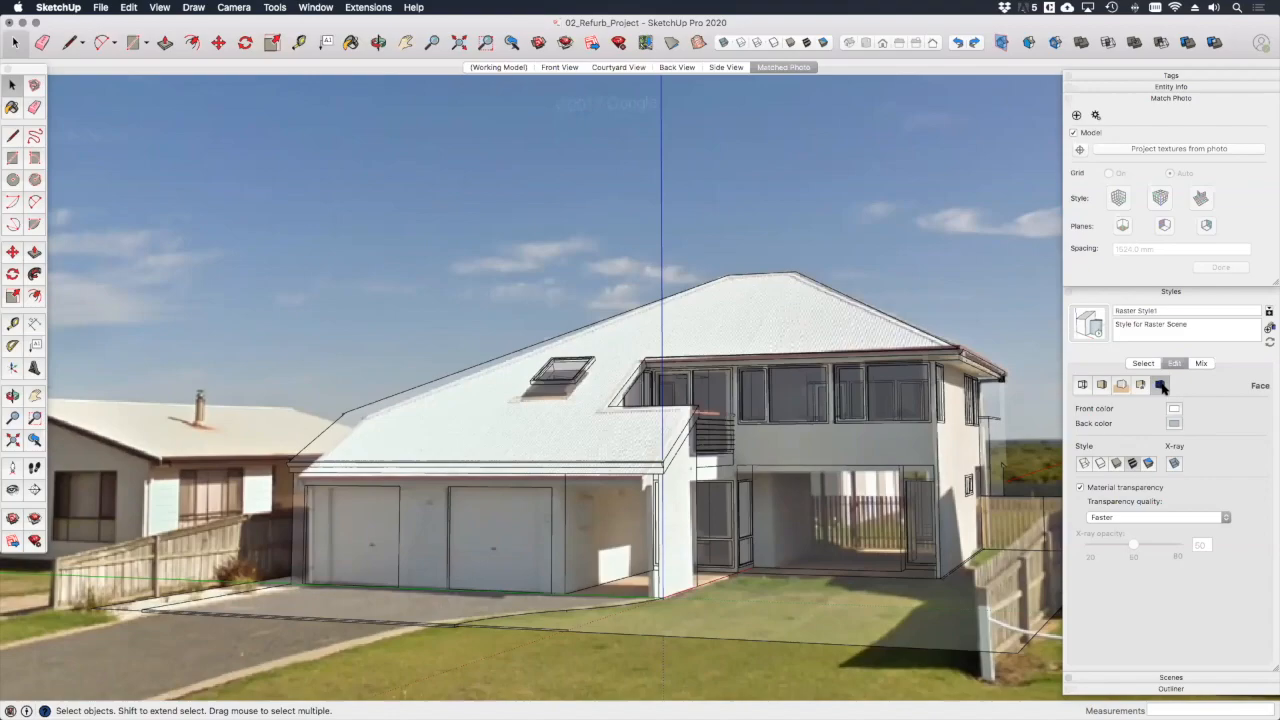
{"action": "left_click", "coordinate": [1160, 384]}
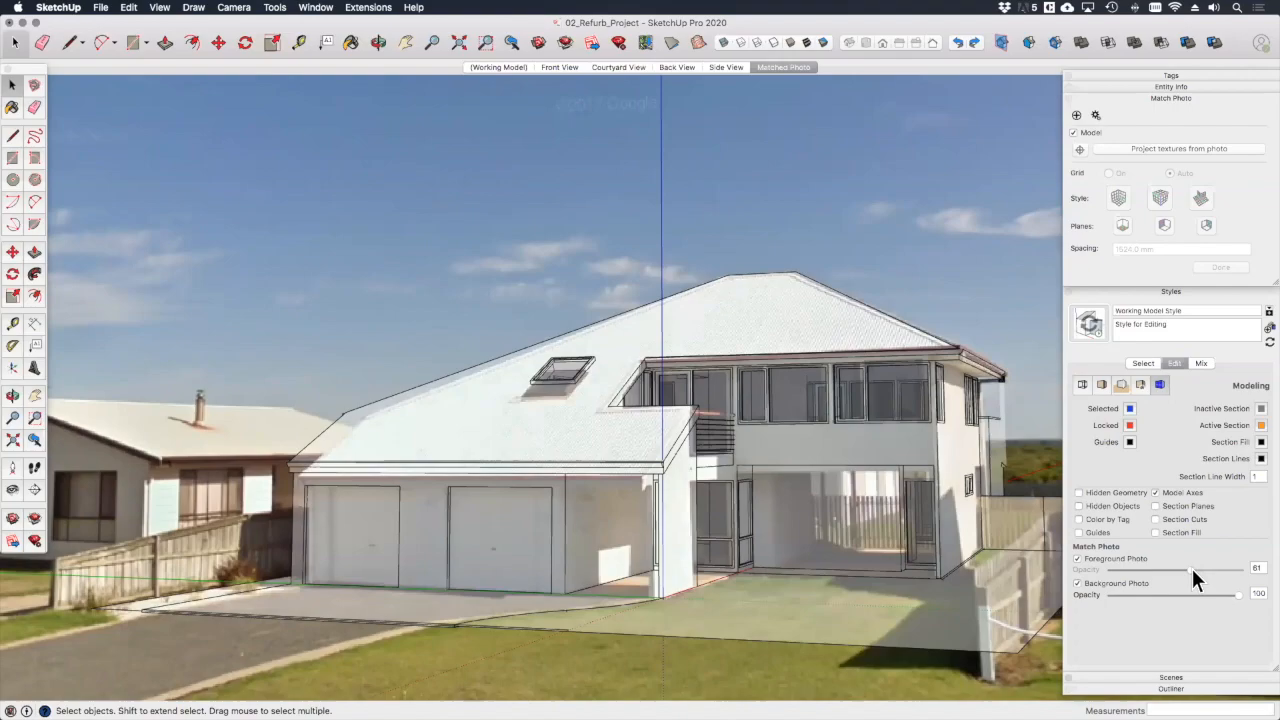
Set the Foreground Photo opacity to zero so the textured house shows over the backdrop.
{"action": "left_click_drag", "start_coordinate": [1200, 568], "coordinate": [1160, 568]}
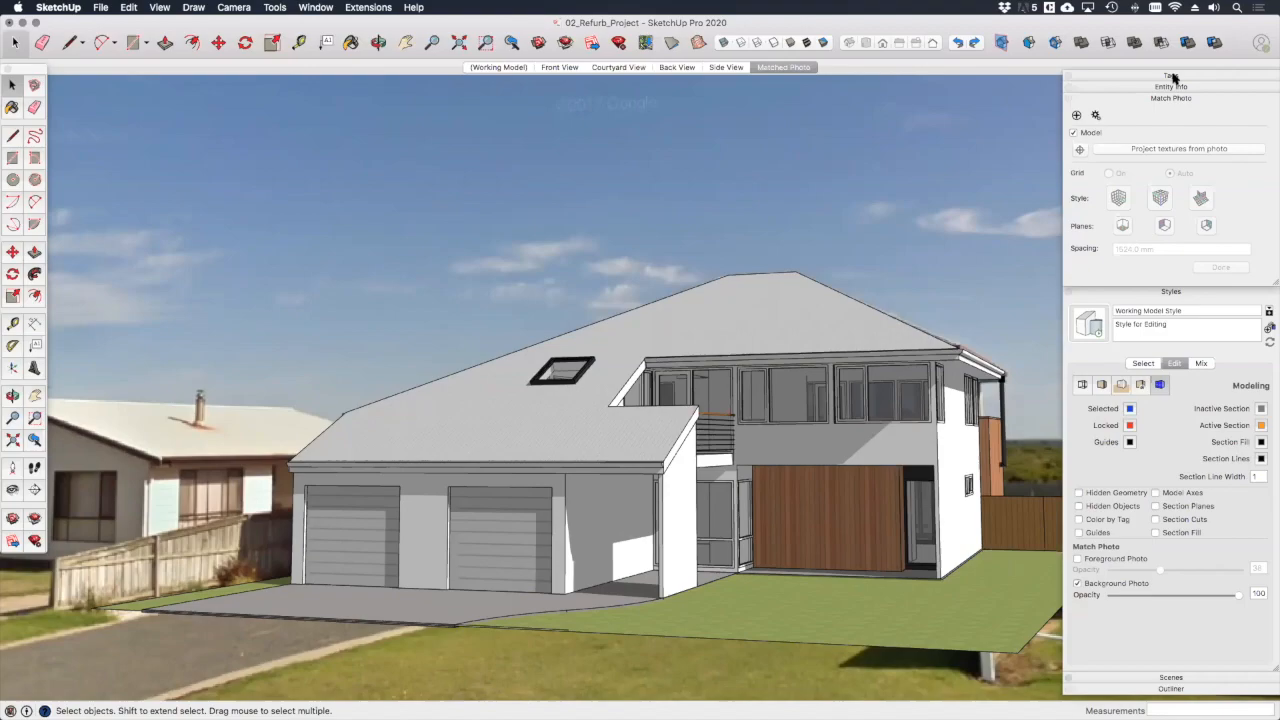
Switch off the SITE - Context tag so the house sits among the neighbouring homes in the photo.
{"action": "left_click", "coordinate": [1170, 76]}
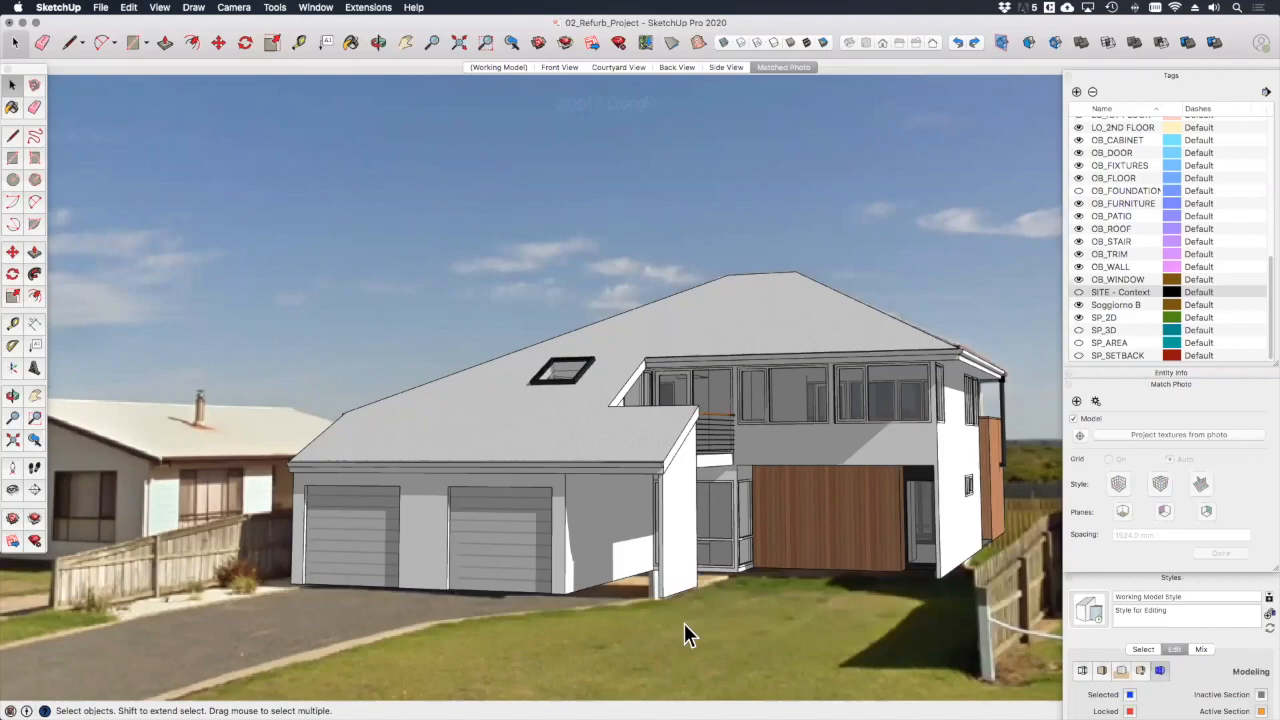
{"action": "mouse_move", "coordinate": [564, 388]}
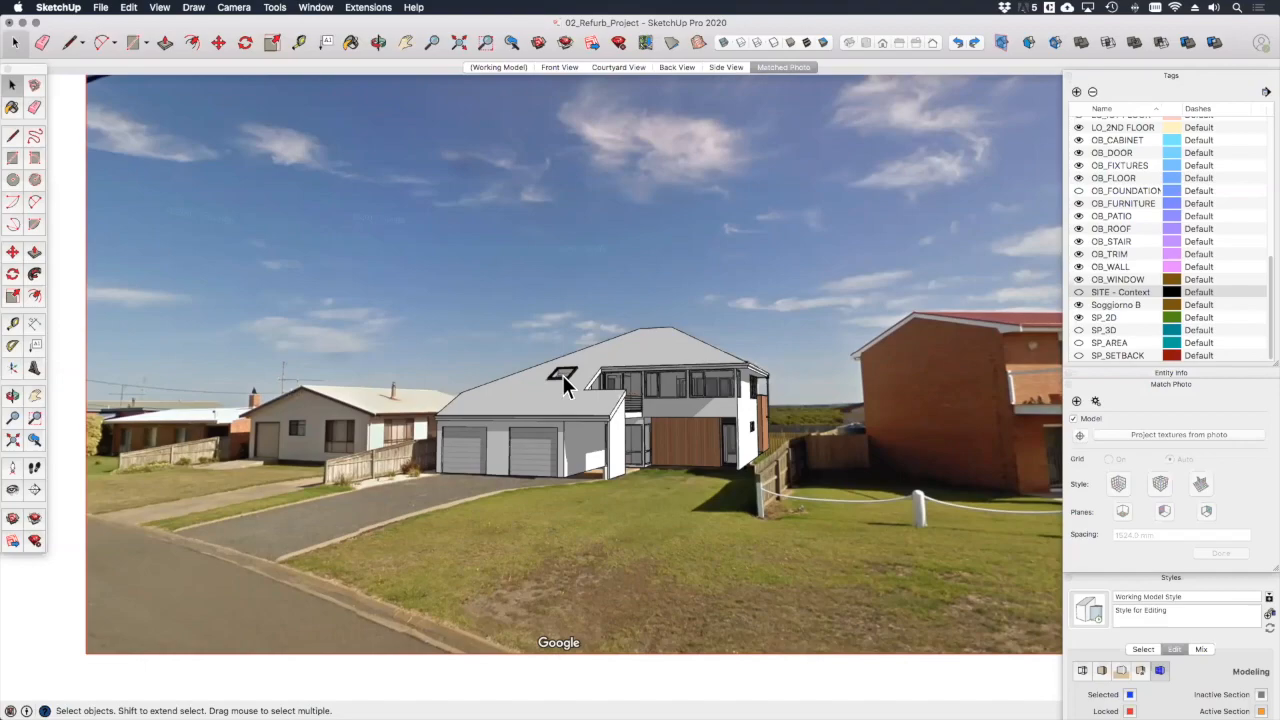
{"action": "left_click", "coordinate": [100, 8]}
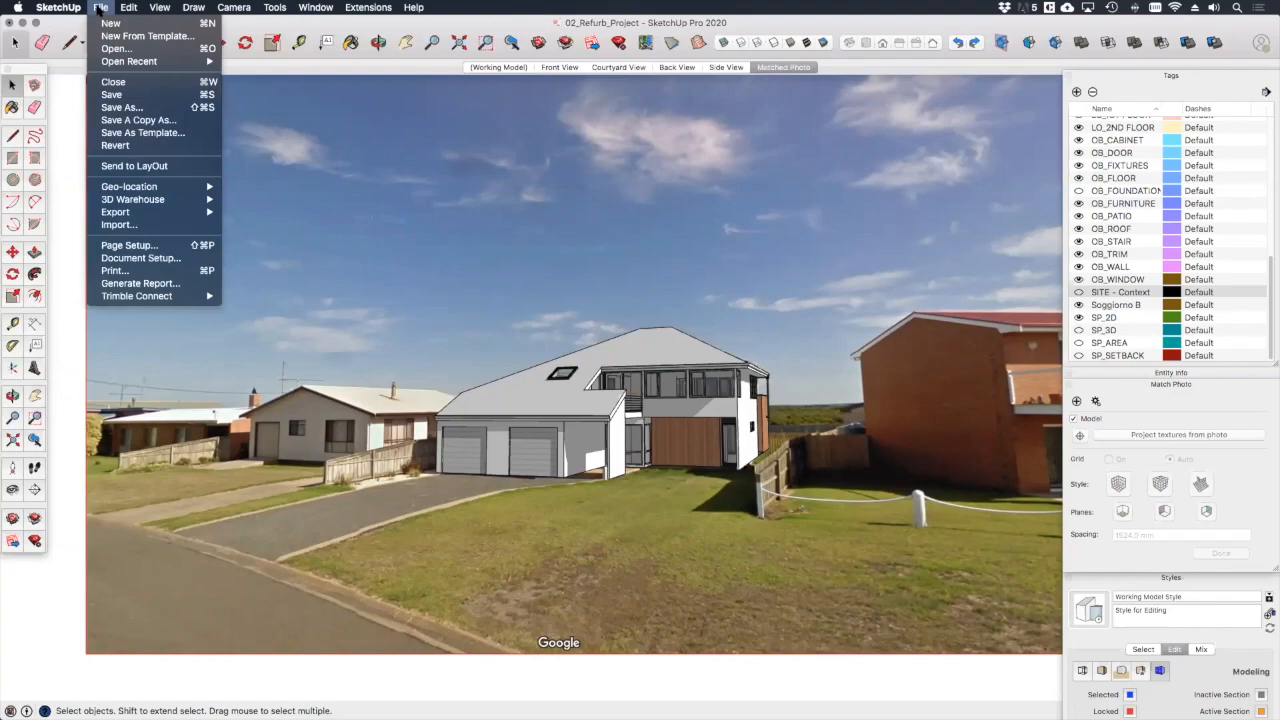
{"action": "mouse_move", "coordinate": [116, 212]}
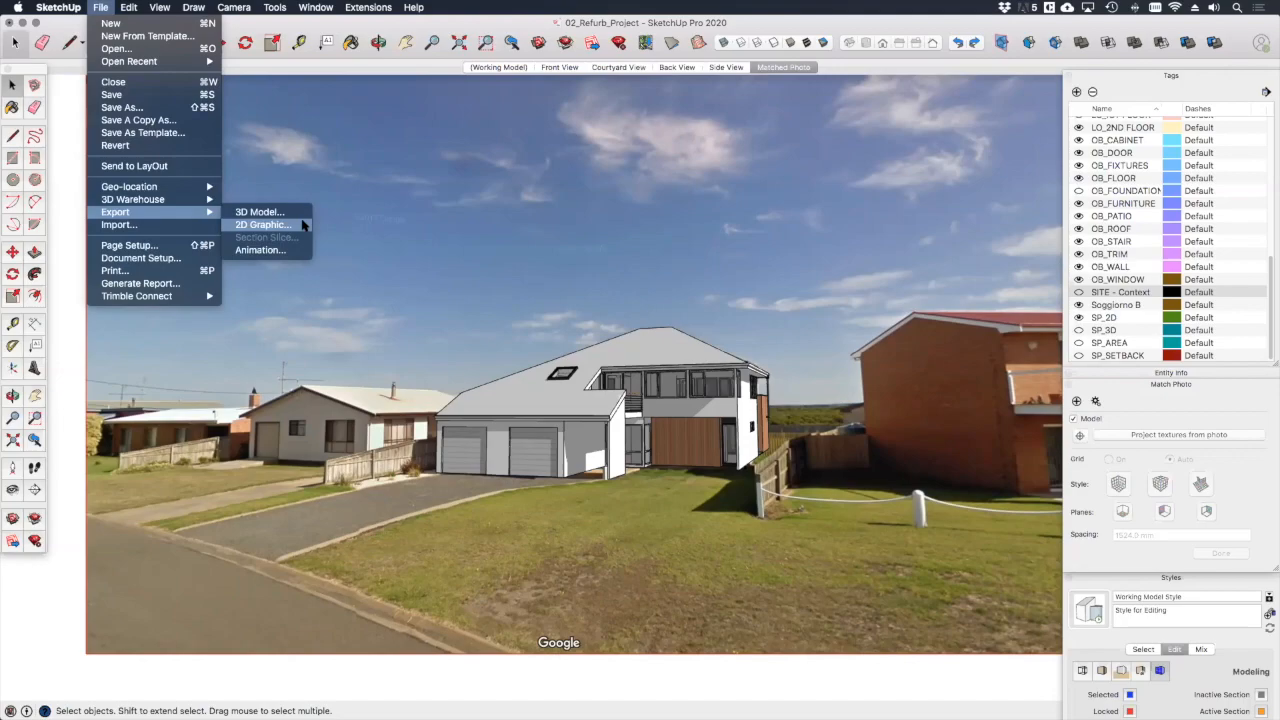